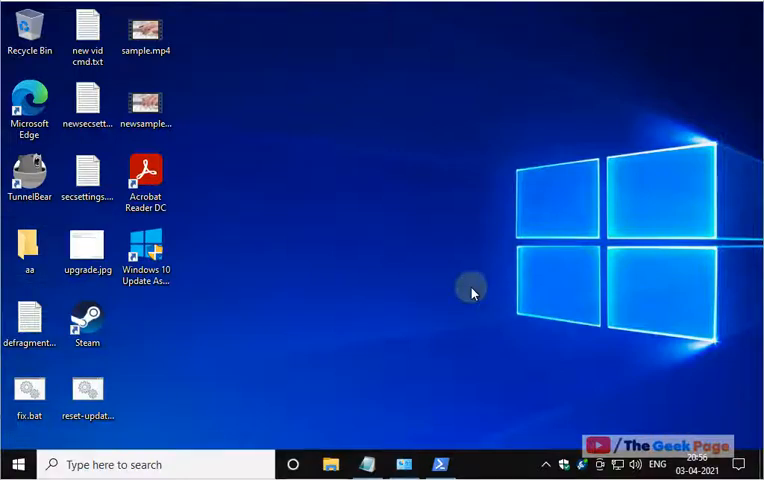
{"action": "mouse_move", "coordinate": [344, 270]}
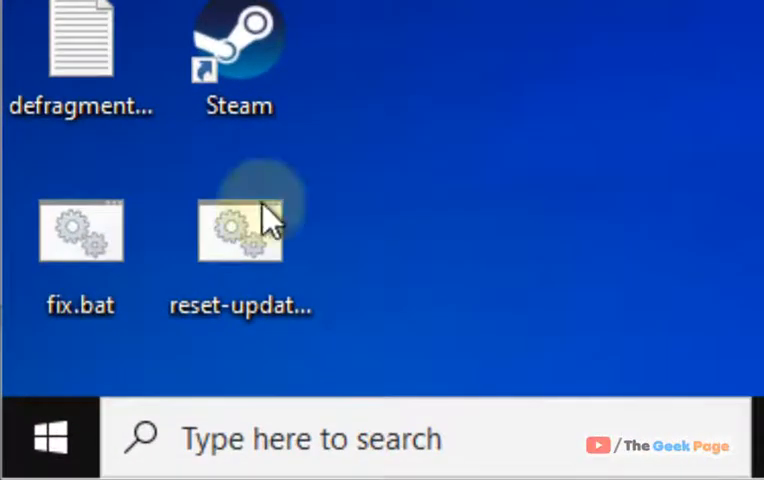
Step: Bring up the Run dialog from the Start menu and enter ncpa.cpl
{"action": "right_click", "coordinate": [44, 438]}
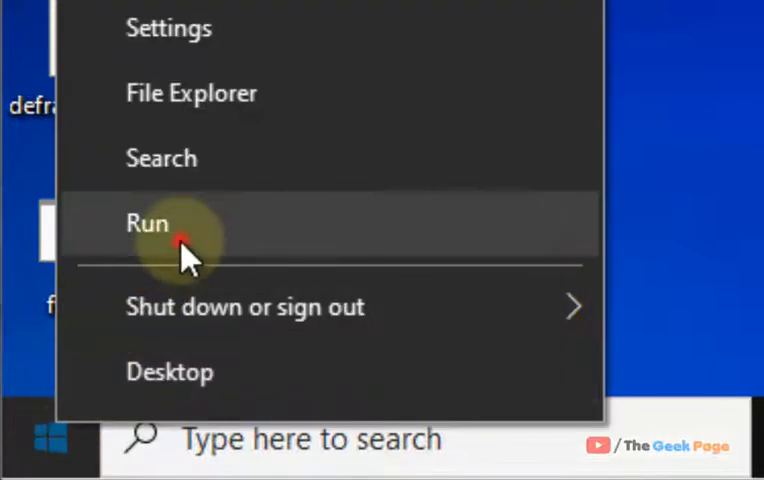
{"action": "left_click", "coordinate": [148, 222]}
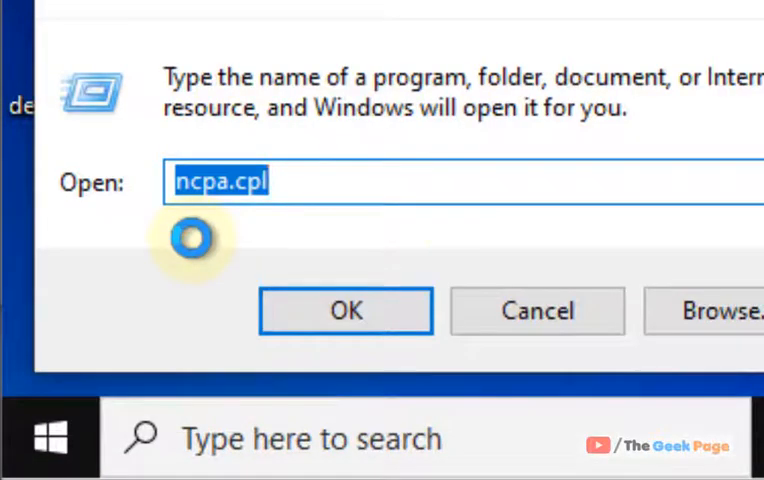
{"action": "type", "text": "ncpa.c"}
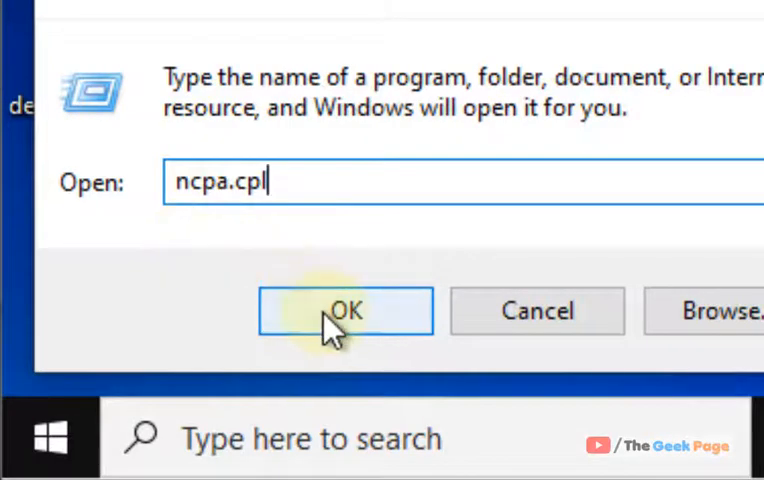
Step: Launch Network Connections, then disable and re-enable the Ethernet adapter
{"action": "left_click", "coordinate": [344, 312]}
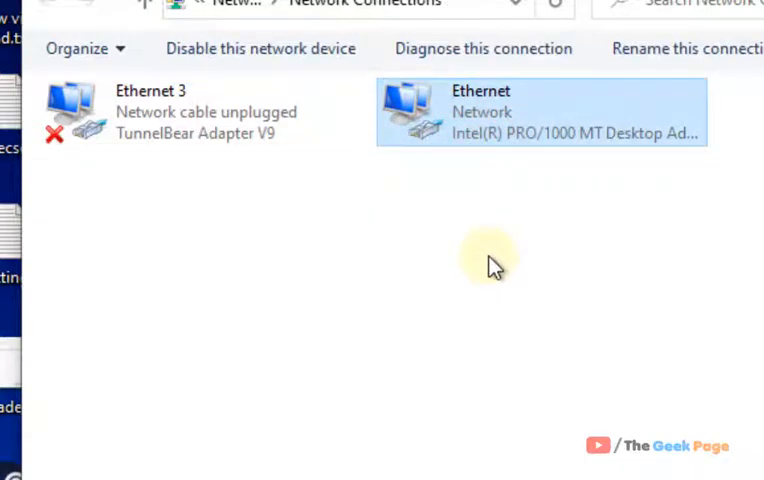
{"action": "mouse_move", "coordinate": [562, 412]}
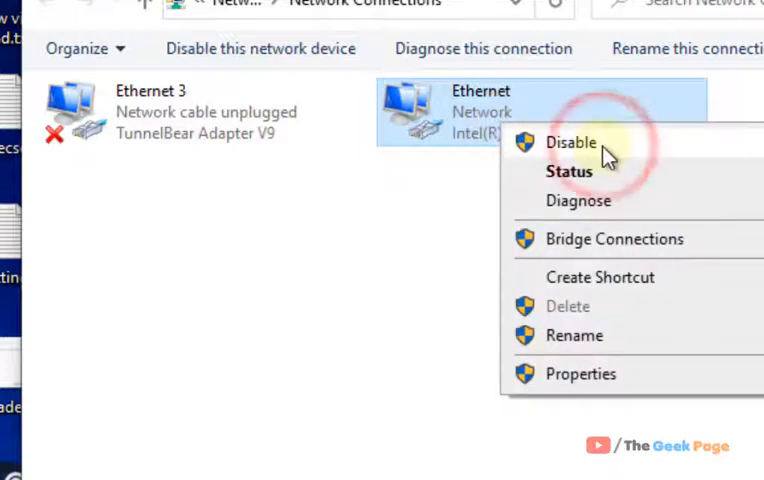
{"action": "left_click", "coordinate": [570, 142]}
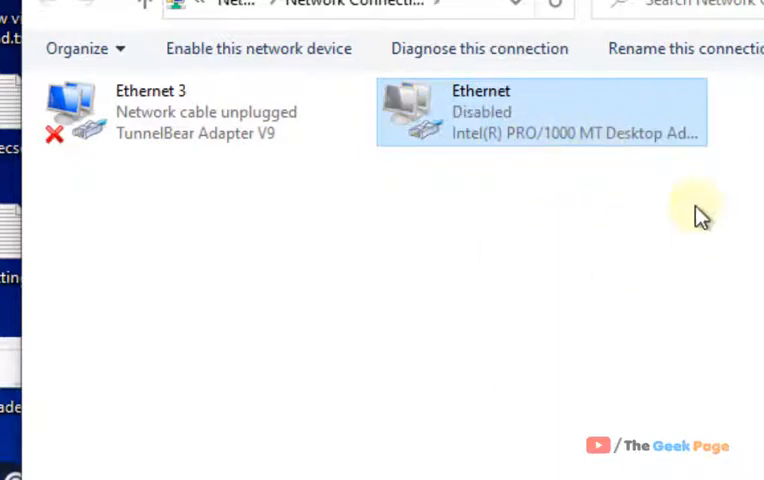
{"action": "right_click", "coordinate": [540, 112]}
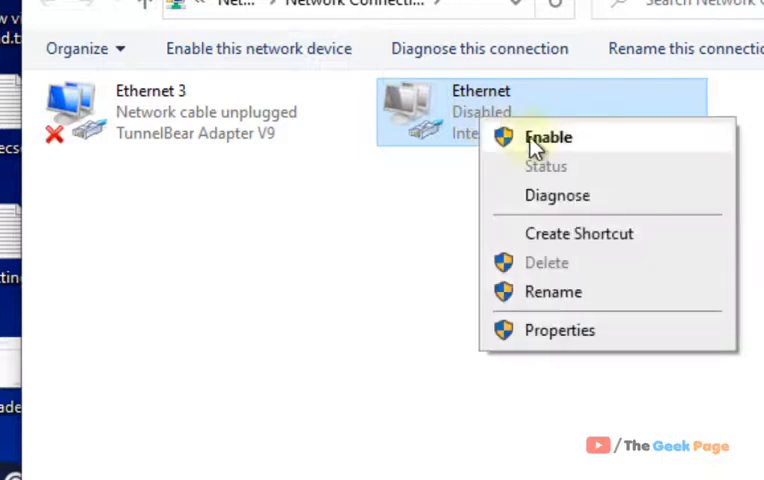
{"action": "left_click", "coordinate": [550, 136]}
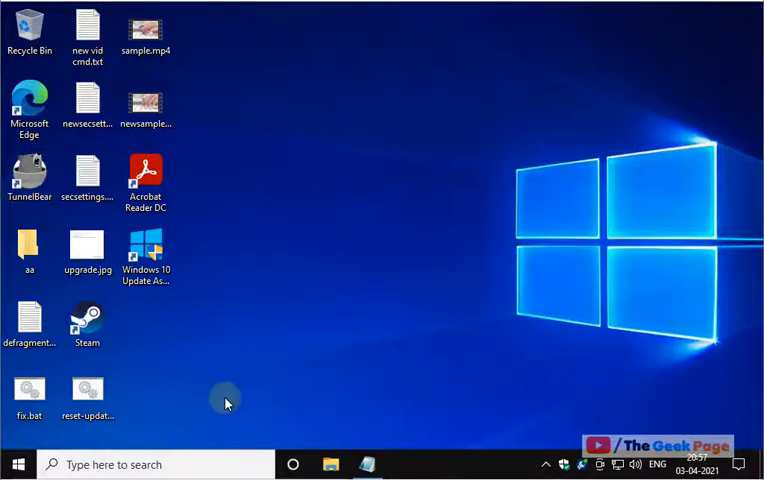
Step: Search for 'power' and start Windows PowerShell as administrator
{"action": "left_click", "coordinate": [150, 464]}
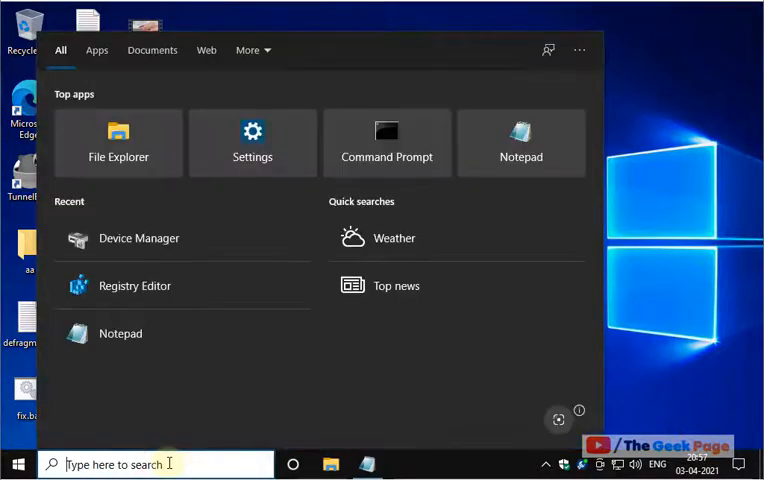
{"action": "type", "text": "powershell"}
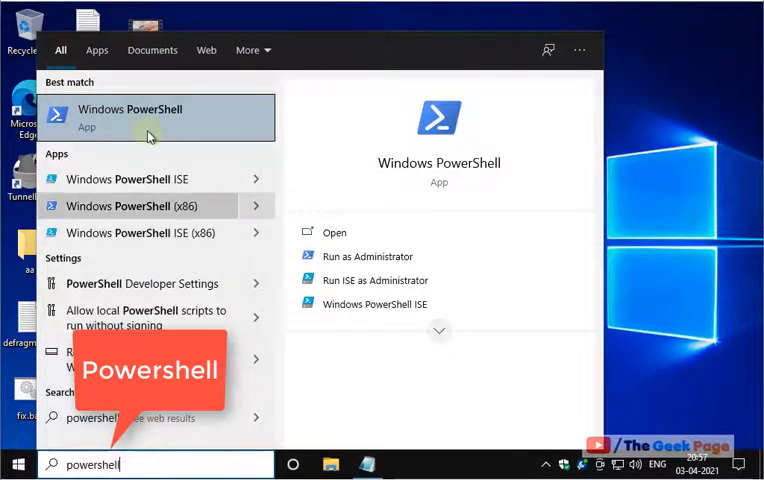
{"action": "right_click", "coordinate": [128, 116]}
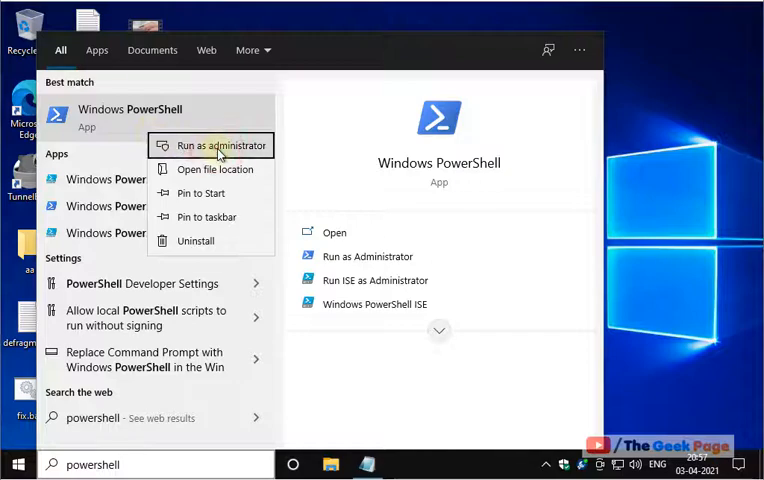
{"action": "left_click", "coordinate": [216, 144]}
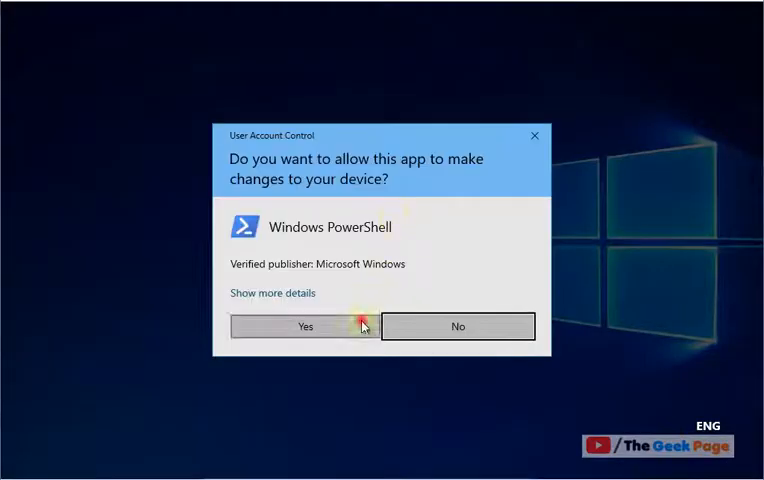
Step: Approve the UAC prompt so the elevated PowerShell window opens for the IPv4 Checksum Offload command
{"action": "left_click", "coordinate": [304, 326]}
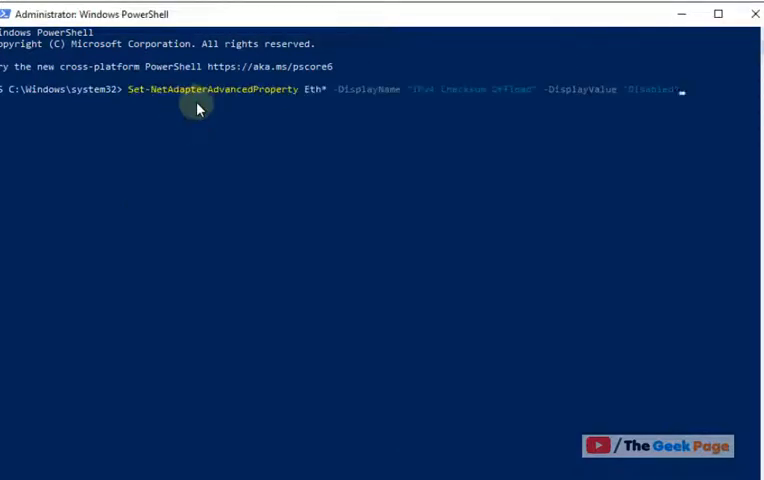
{"action": "mouse_move", "coordinate": [376, 102]}
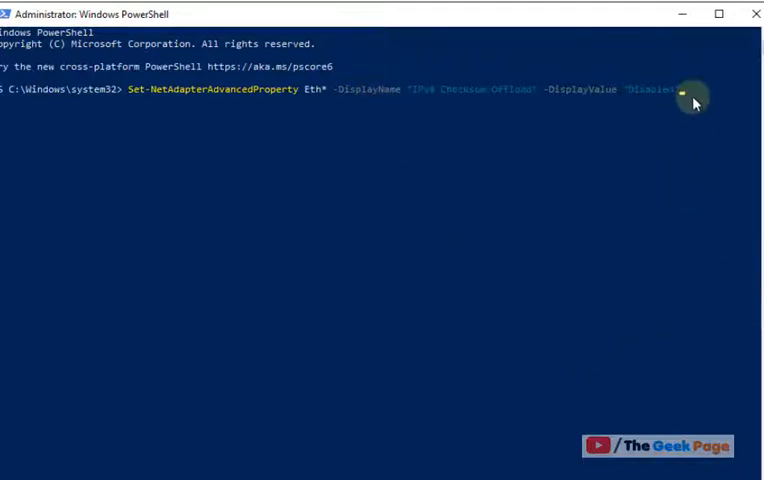
{"action": "mouse_move", "coordinate": [698, 96]}
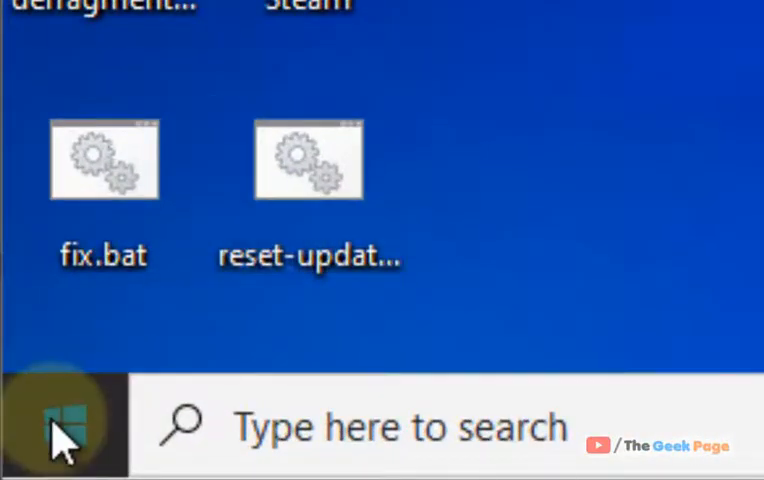
Step: Enter ncpa.cpl in Run and launch Network Connections again
{"action": "type", "text": "ncpa.cpl"}
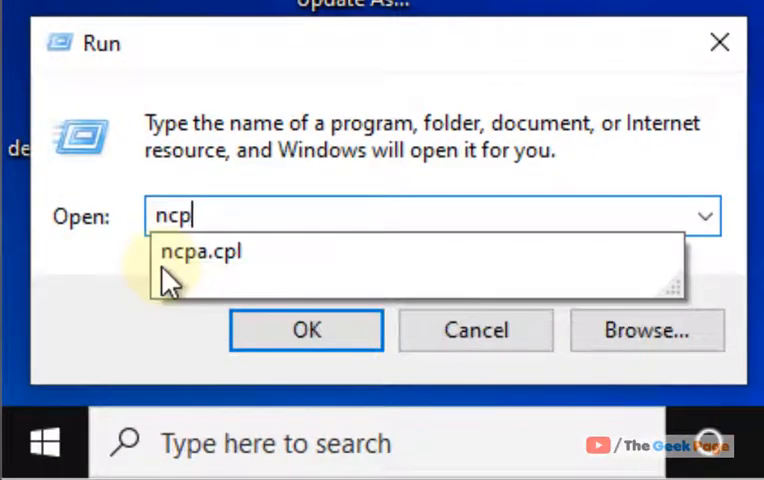
{"action": "left_click", "coordinate": [202, 252]}
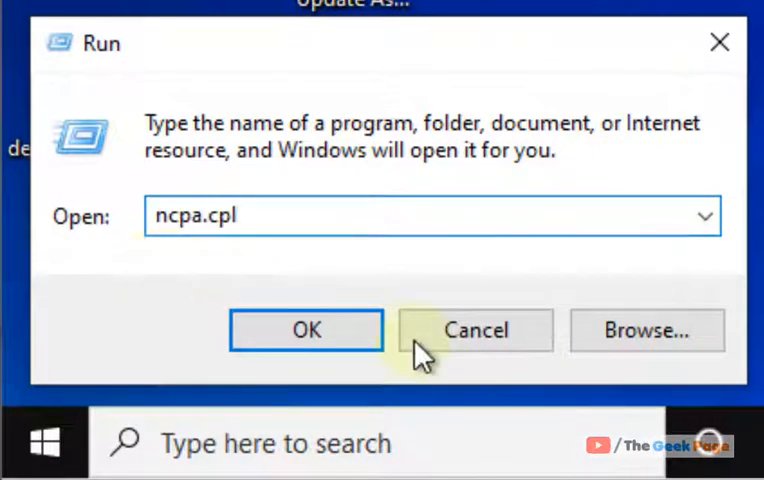
{"action": "left_click", "coordinate": [476, 330]}
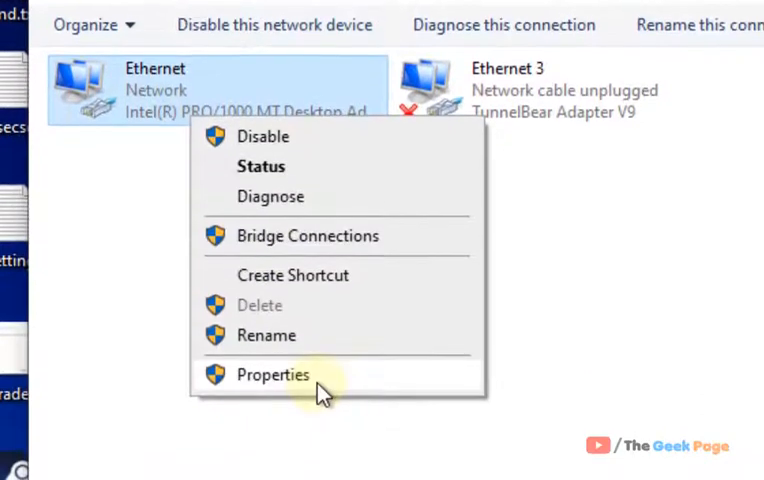
Step: Reach the Ethernet adapter's Internet Protocol Version 4 (TCP/IPv4) properties
{"action": "left_click", "coordinate": [272, 374]}
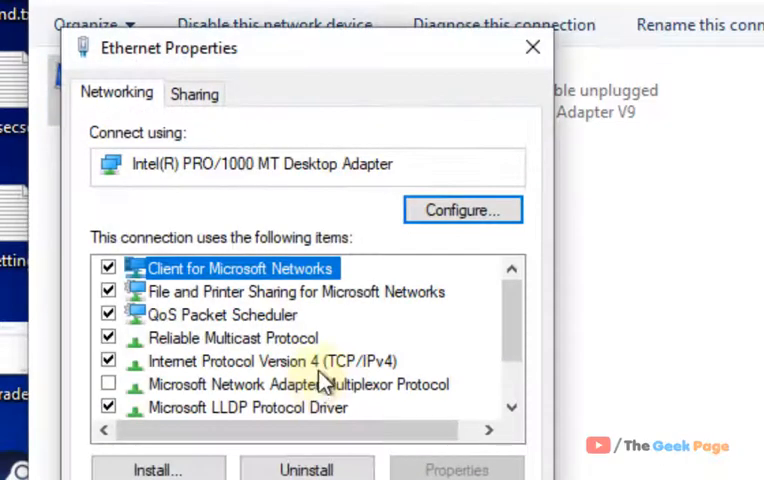
{"action": "left_click", "coordinate": [270, 360]}
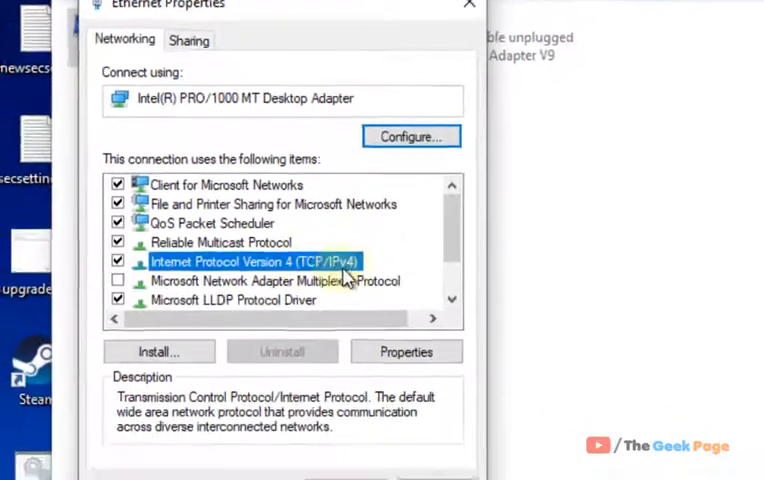
{"action": "left_click", "coordinate": [404, 352]}
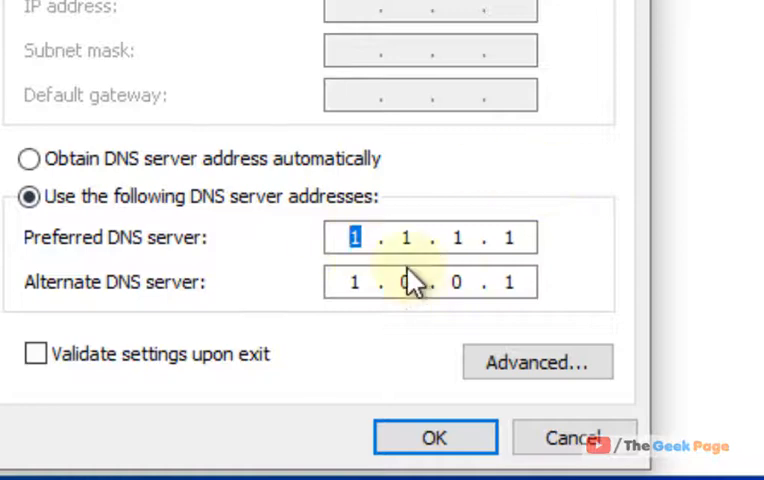
Step: Set preferred DNS 8.8.8.8 and alternate 8.8.4.4, confirming both property dialogs
{"action": "type", "text": "8"}
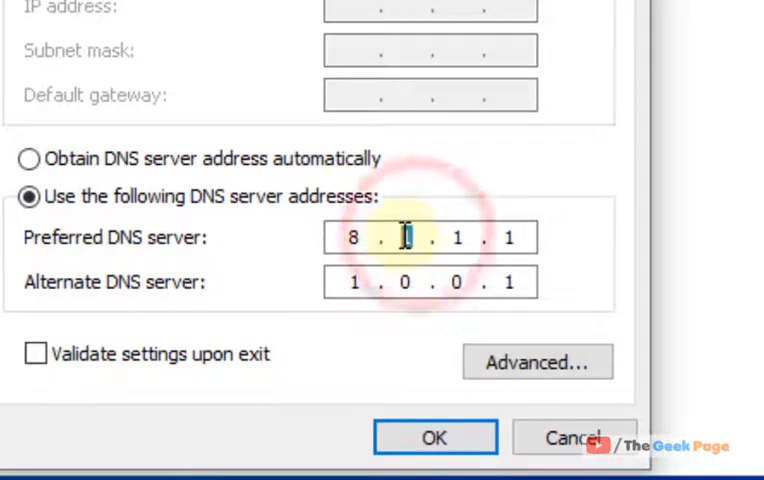
{"action": "type", "text": "8"}
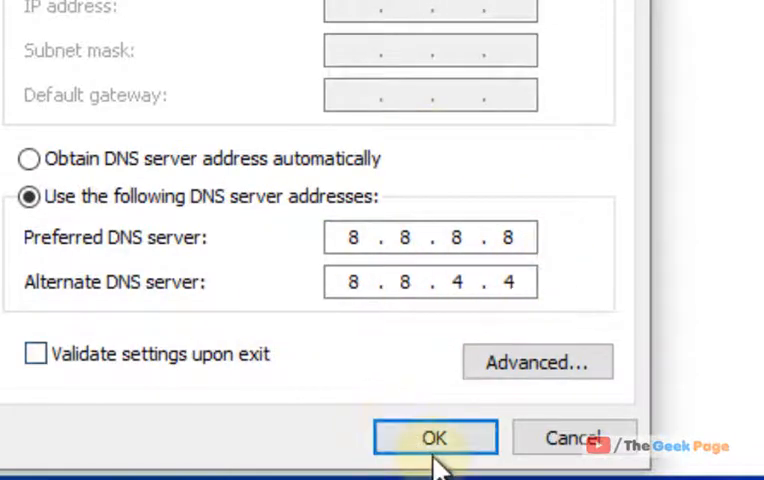
{"action": "left_click", "coordinate": [434, 438]}
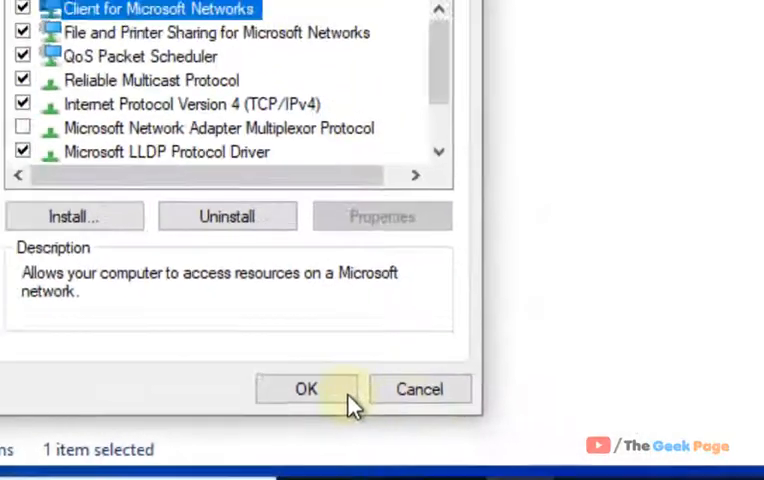
{"action": "left_click", "coordinate": [304, 388]}
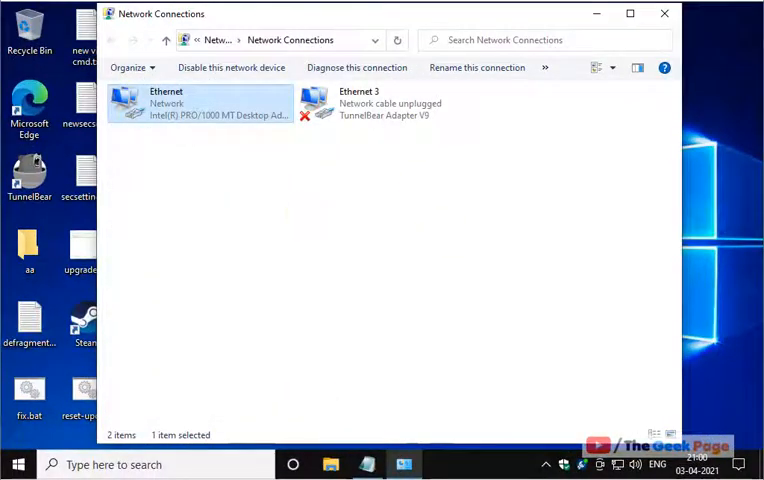
Step: Search for 'services' to bring up the Services console
{"action": "left_click", "coordinate": [28, 170]}
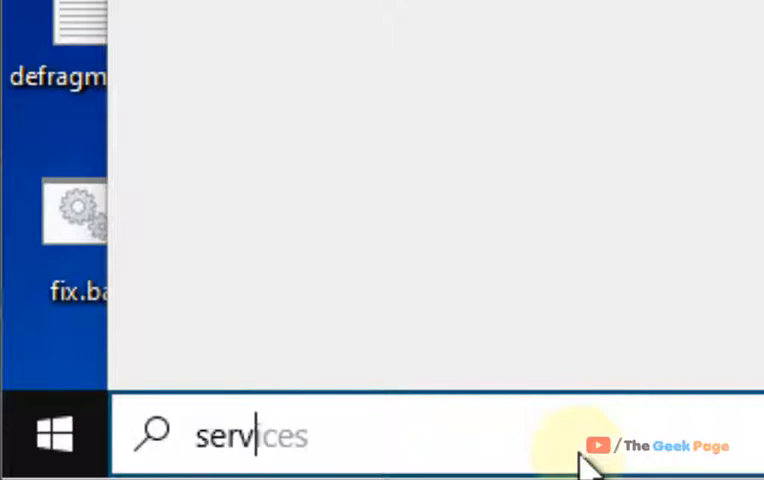
{"action": "type", "text": "services"}
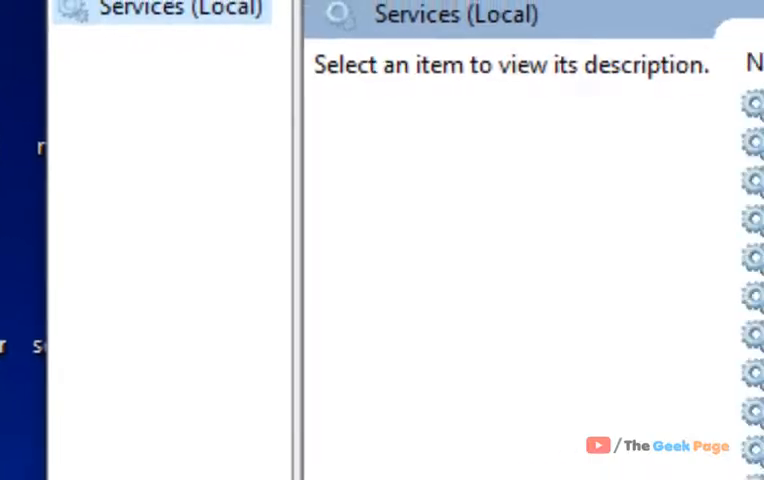
Step: Select Network List Service among the Network services and restart it
{"action": "left_click", "coordinate": [416, 136]}
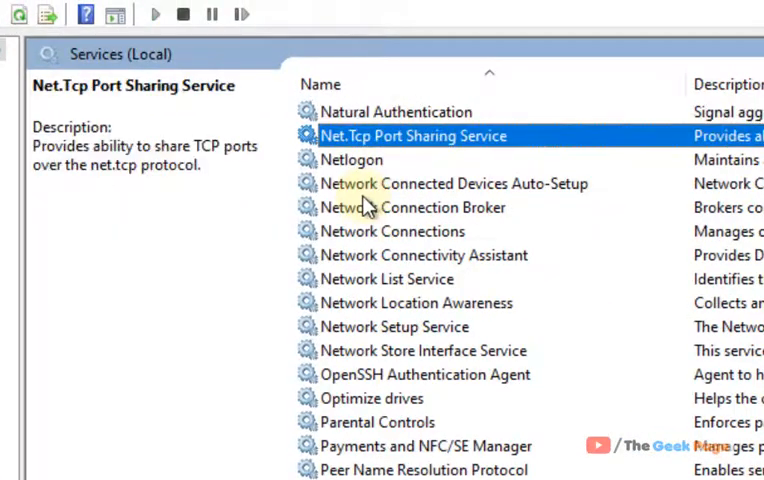
{"action": "left_click", "coordinate": [392, 230]}
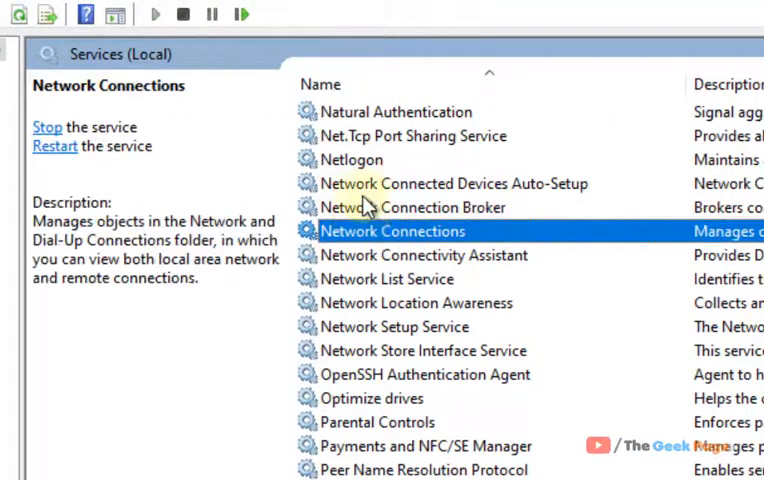
{"action": "mouse_move", "coordinate": [404, 280]}
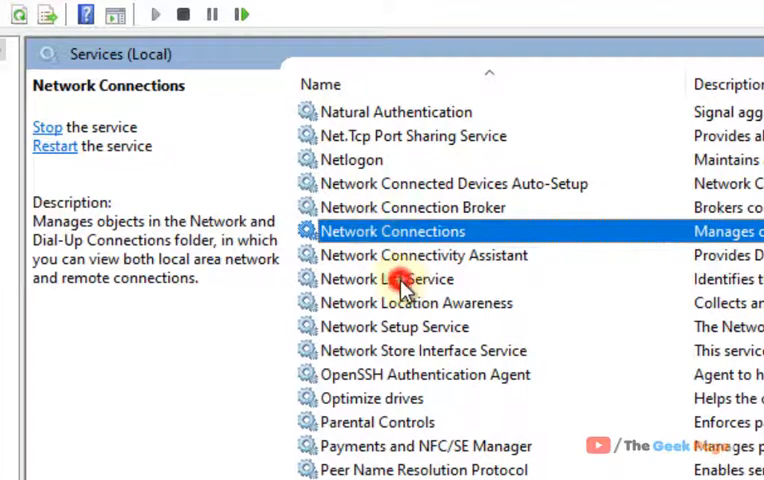
{"action": "left_click", "coordinate": [398, 280]}
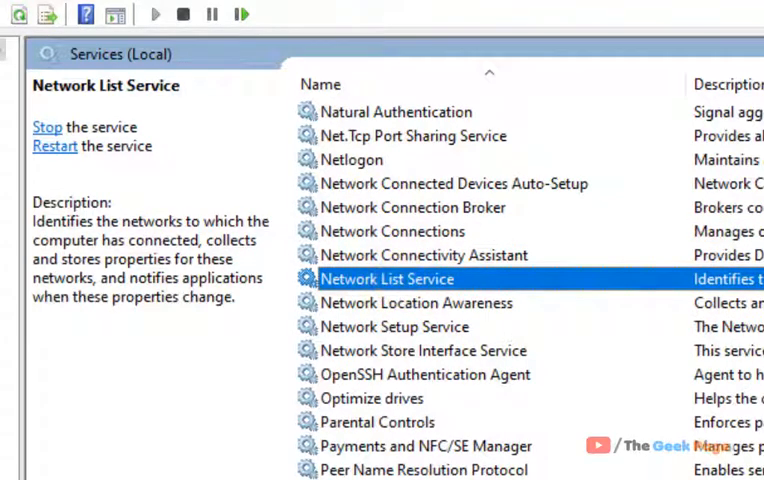
{"action": "left_click", "coordinate": [416, 302]}
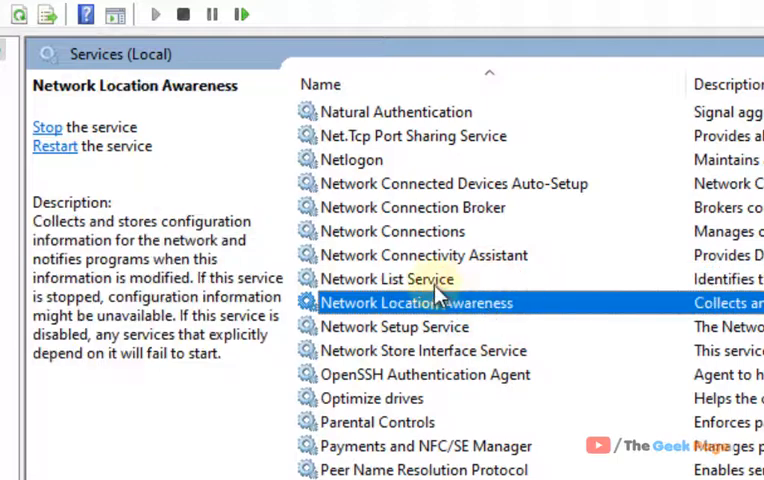
{"action": "left_click", "coordinate": [388, 278]}
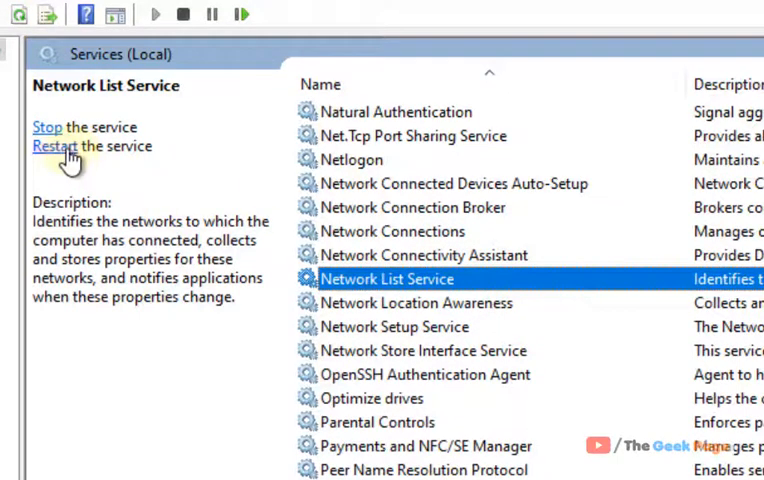
{"action": "left_click", "coordinate": [54, 146]}
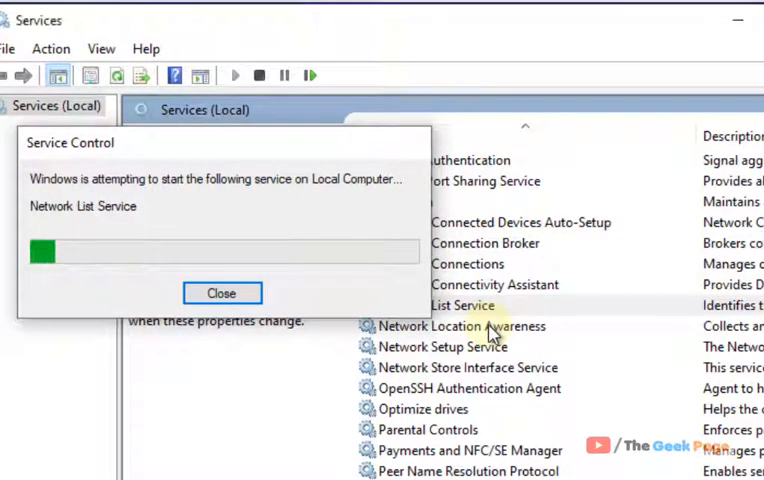
Step: Dismiss the progress window, restart Network Location Awareness and confirm restarting its dependent Network List Service
{"action": "left_click", "coordinate": [222, 292]}
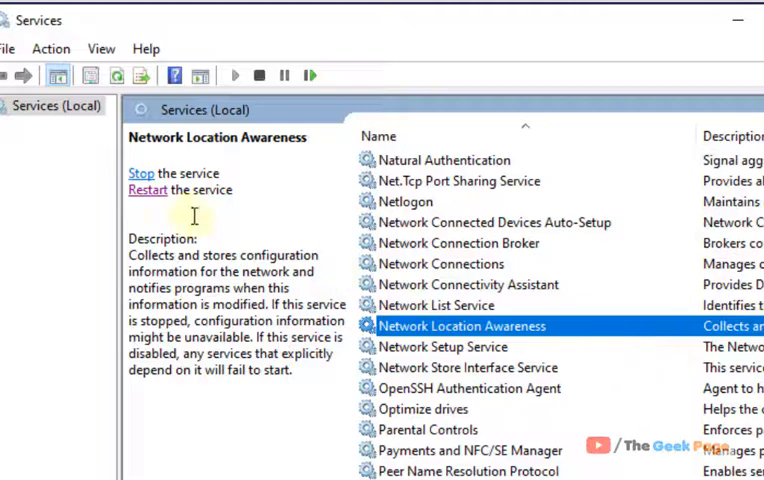
{"action": "left_click", "coordinate": [148, 188]}
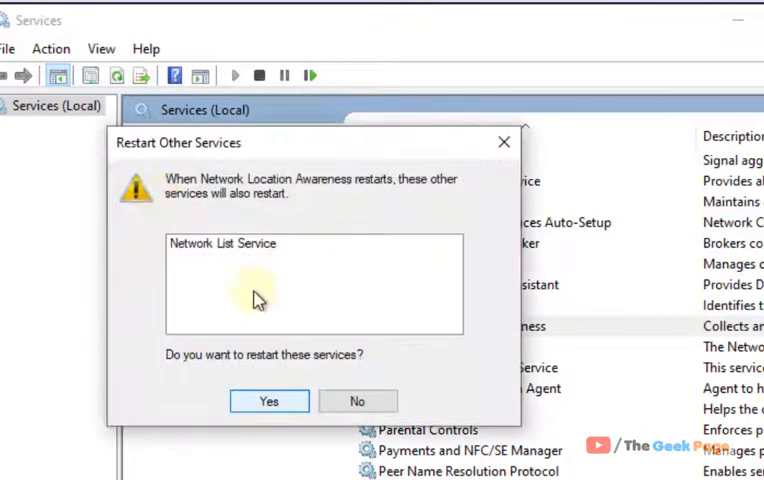
{"action": "left_click", "coordinate": [268, 400]}
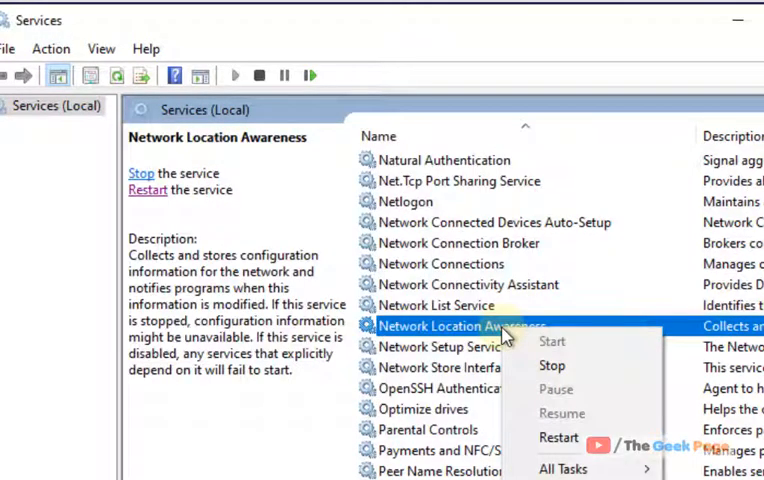